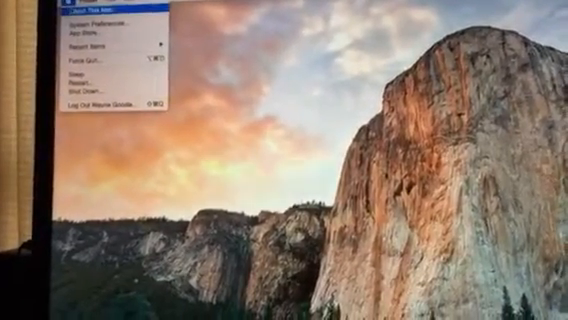
Step: Open a Finder window showing the top level of Macintosh HD
click(96, 12)
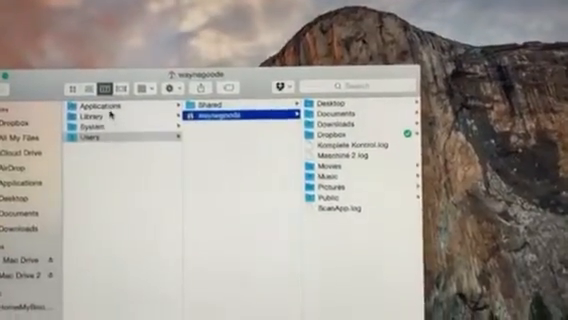
Step: Navigate into Library > Audio > Plug-Ins > HAL to list the audio driver files
click(100, 120)
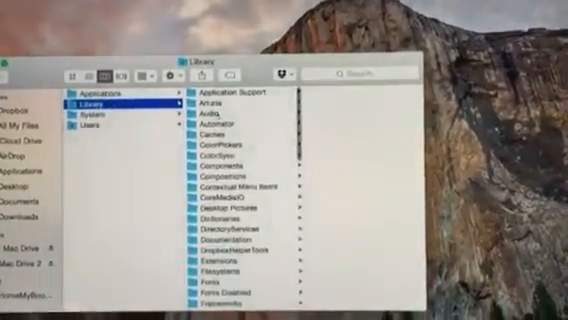
click(210, 110)
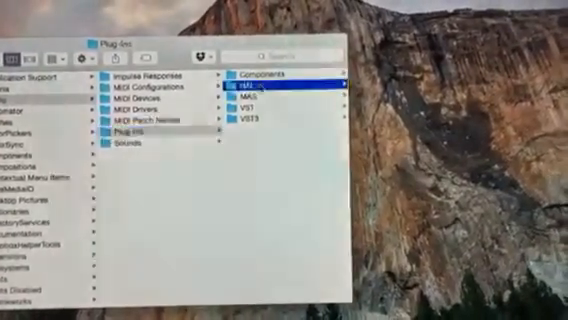
click(244, 84)
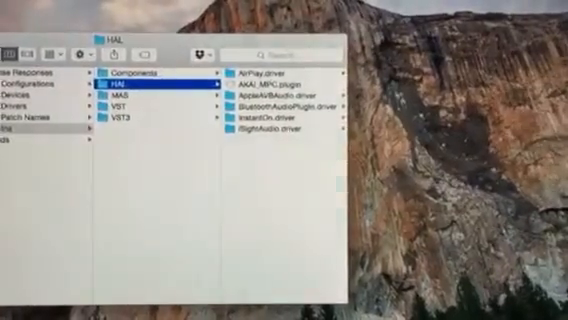